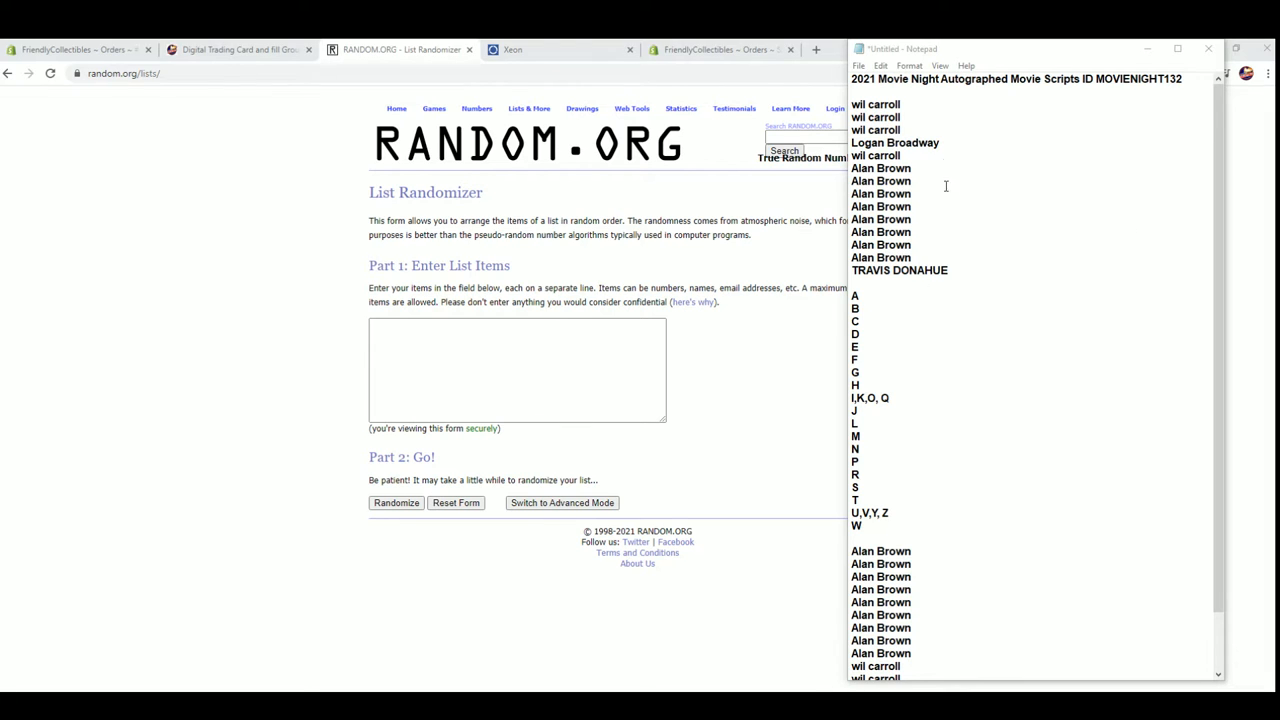
pyautogui.moveTo(968, 264)
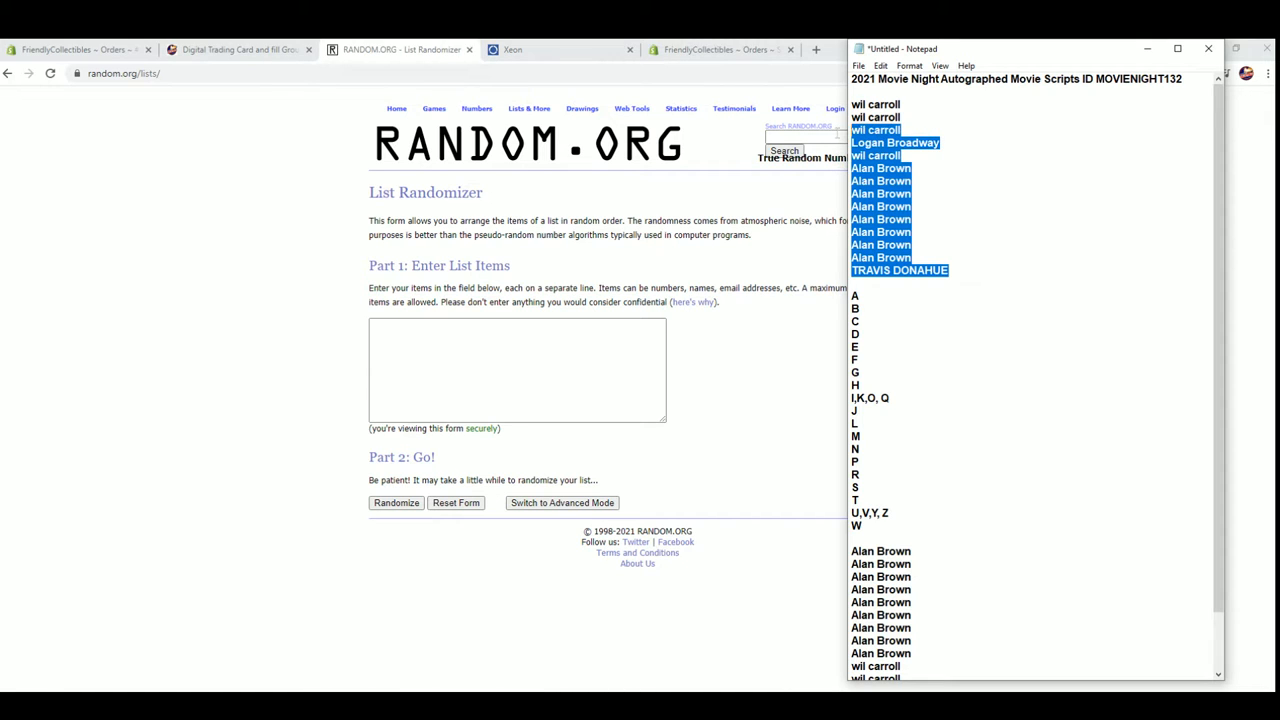
# Scroll the Notepad list to bring the owner names into view for copying
pyautogui.scroll(-3)
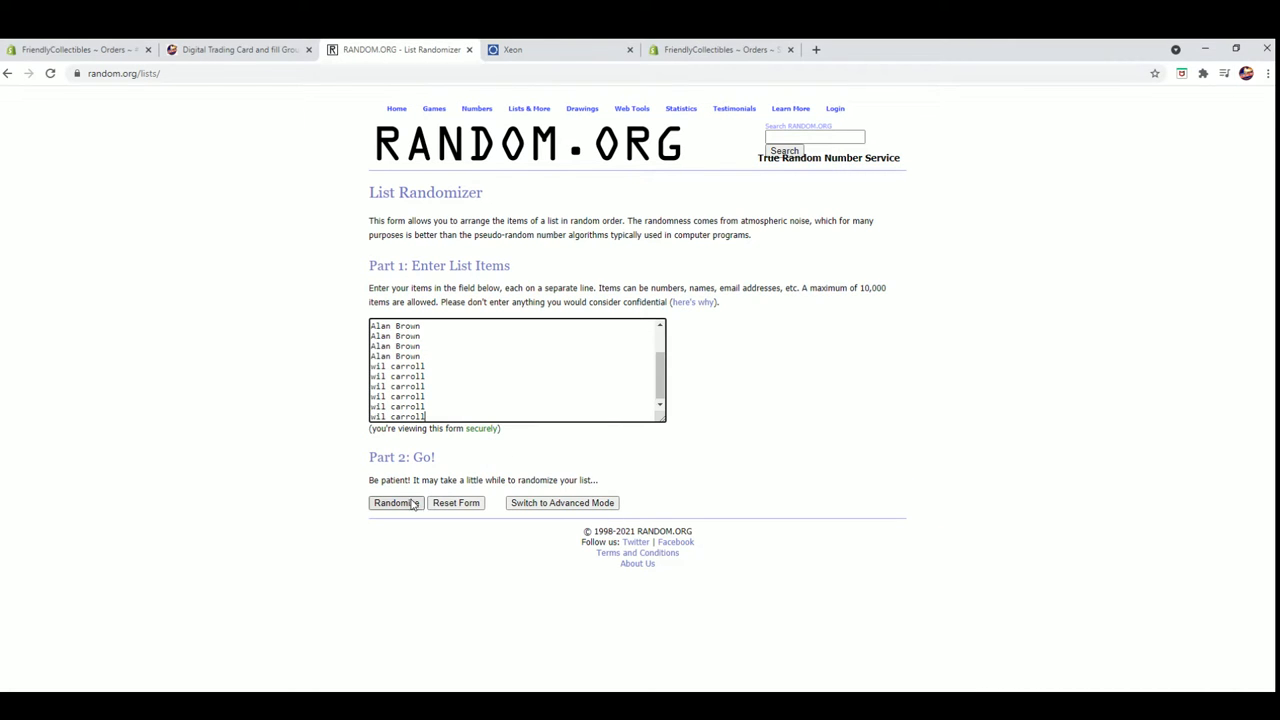
# Randomize the 15 owner names, reshuffle several times, and select the resulting order
pyautogui.click(394, 504)
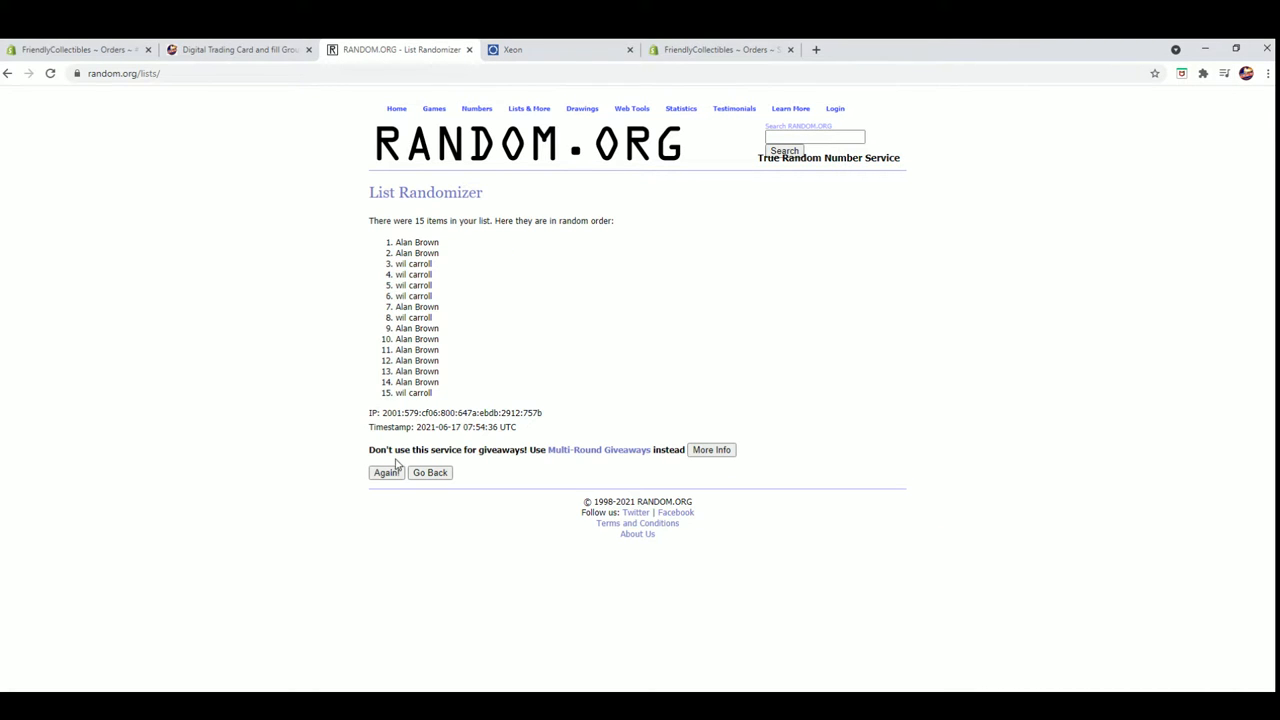
pyautogui.click(384, 472)
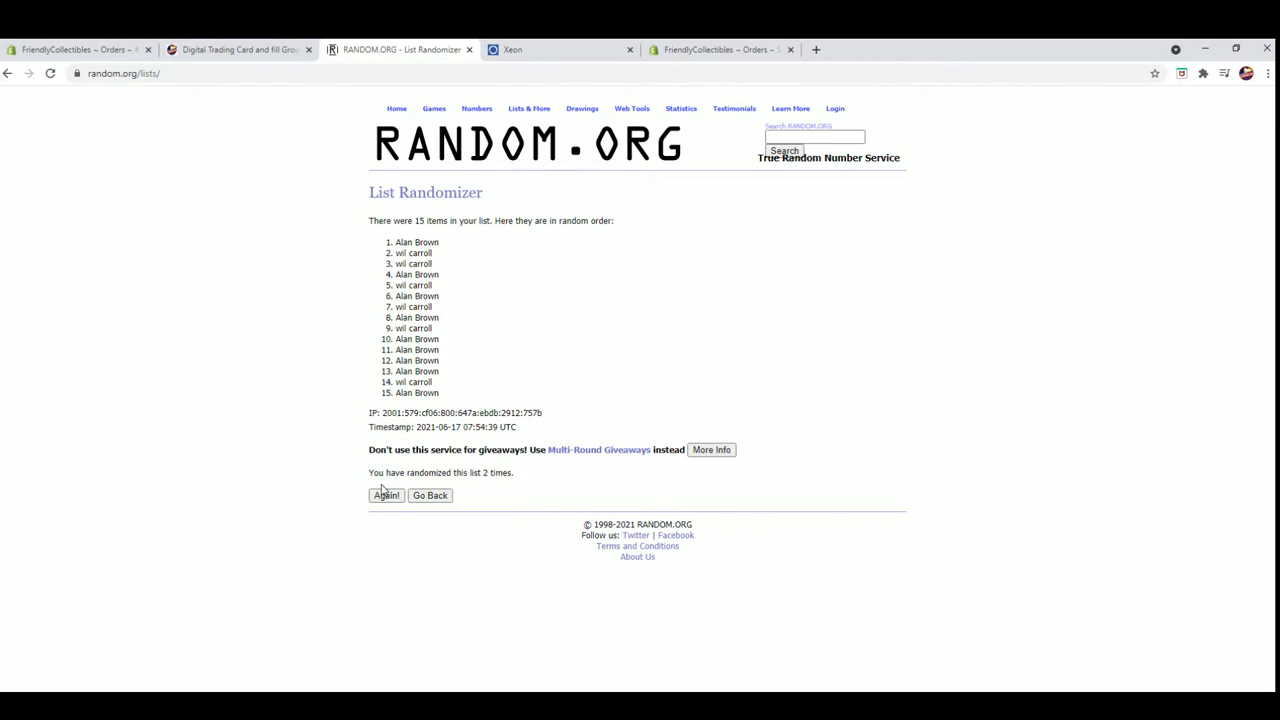
pyautogui.click(386, 496)
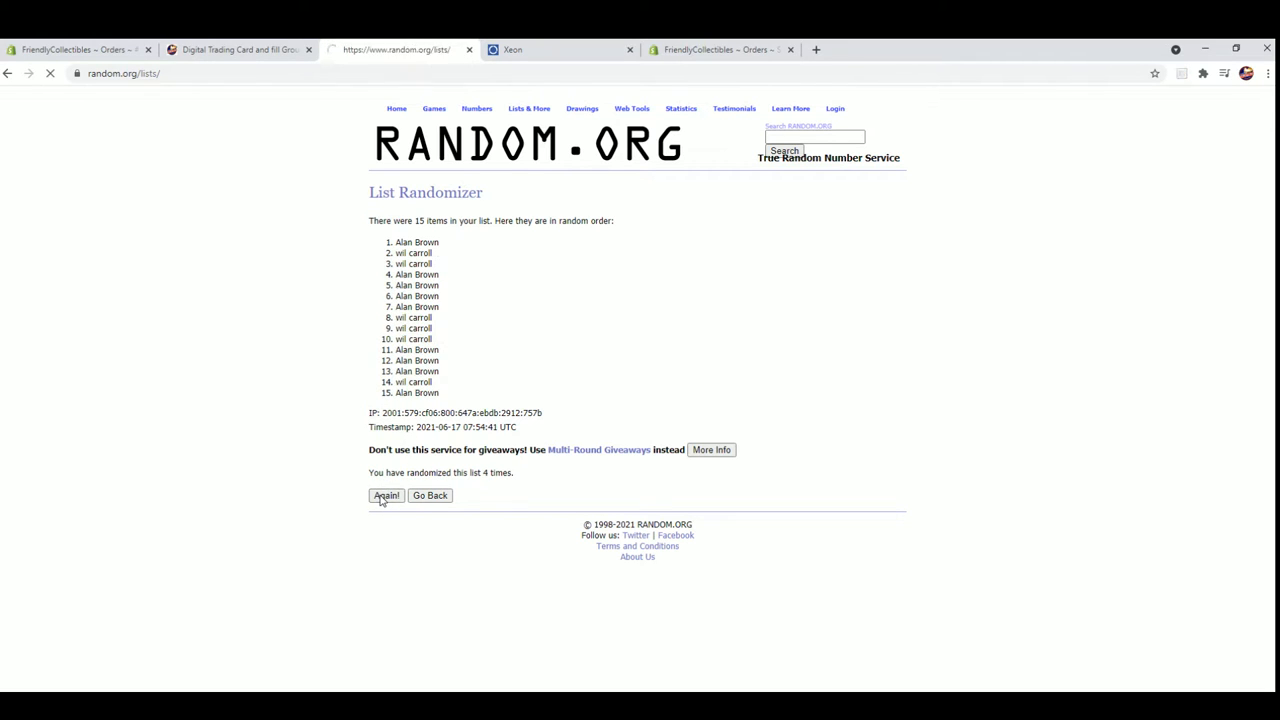
pyautogui.click(386, 496)
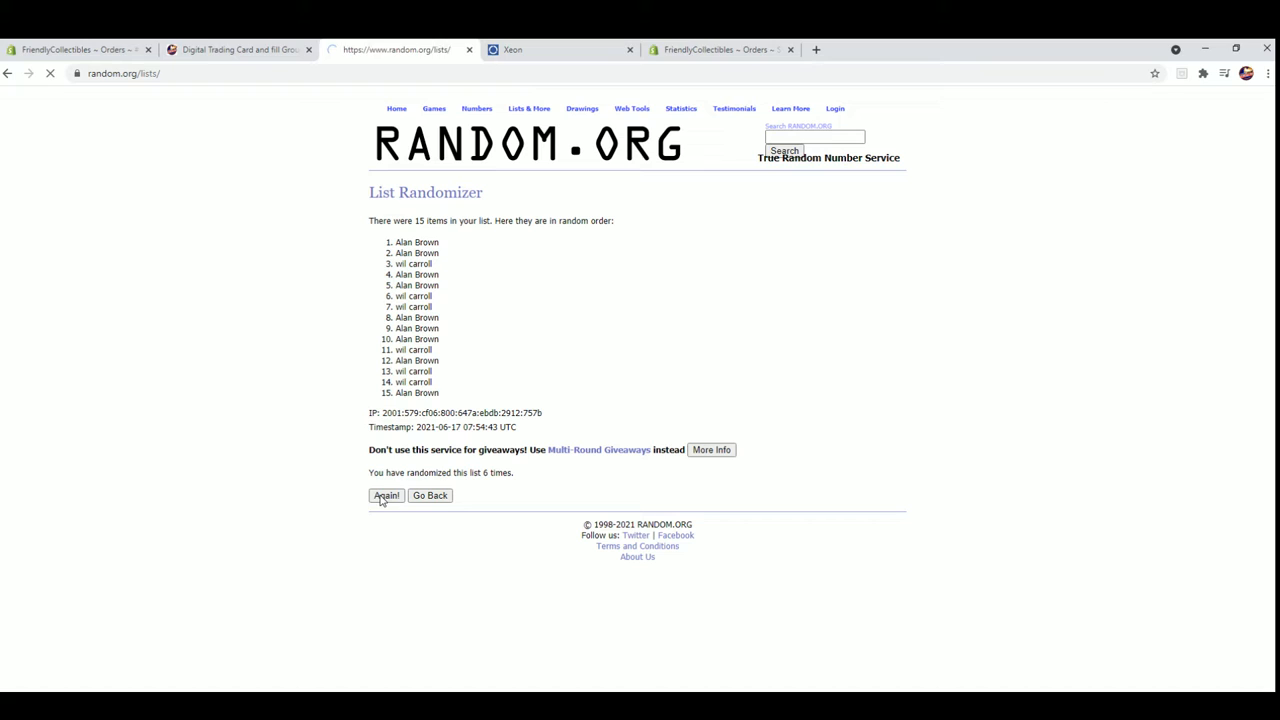
pyautogui.click(386, 496)
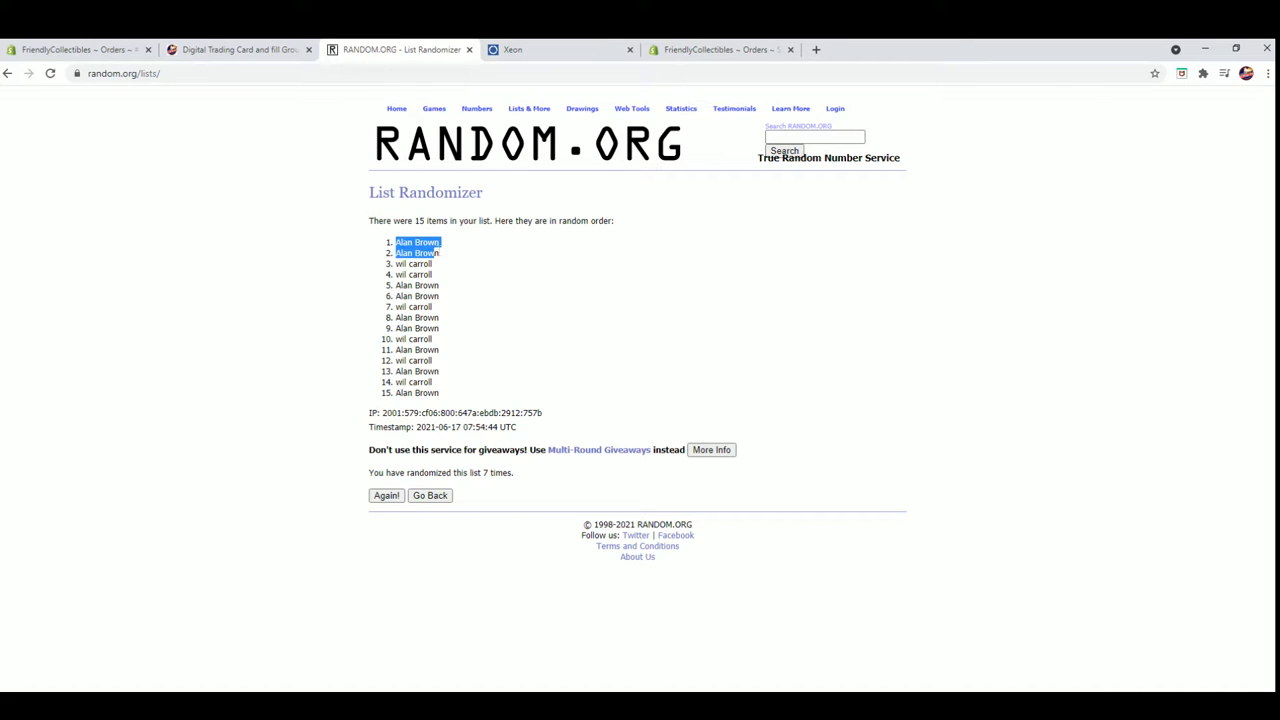
pyautogui.moveTo(416, 244); pyautogui.dragTo(416, 284)
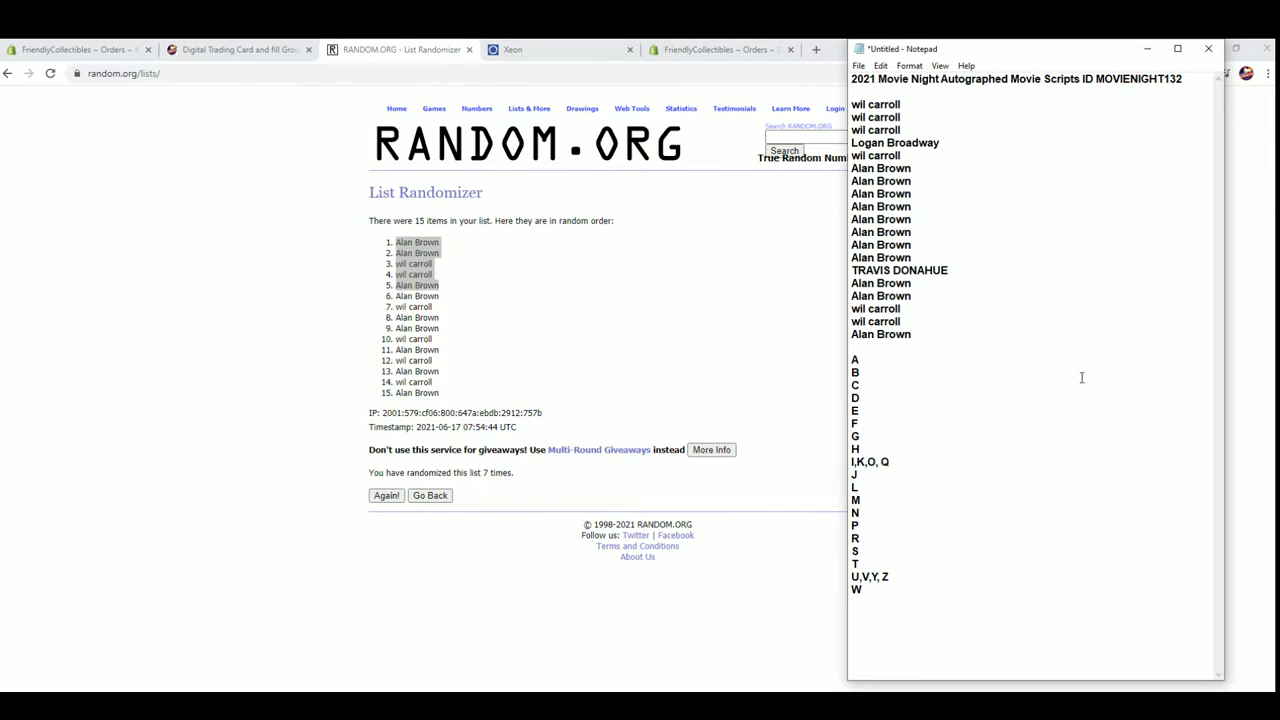
# Return to the empty entry form and copy the selected owner names from Notepad
pyautogui.click(528, 108)
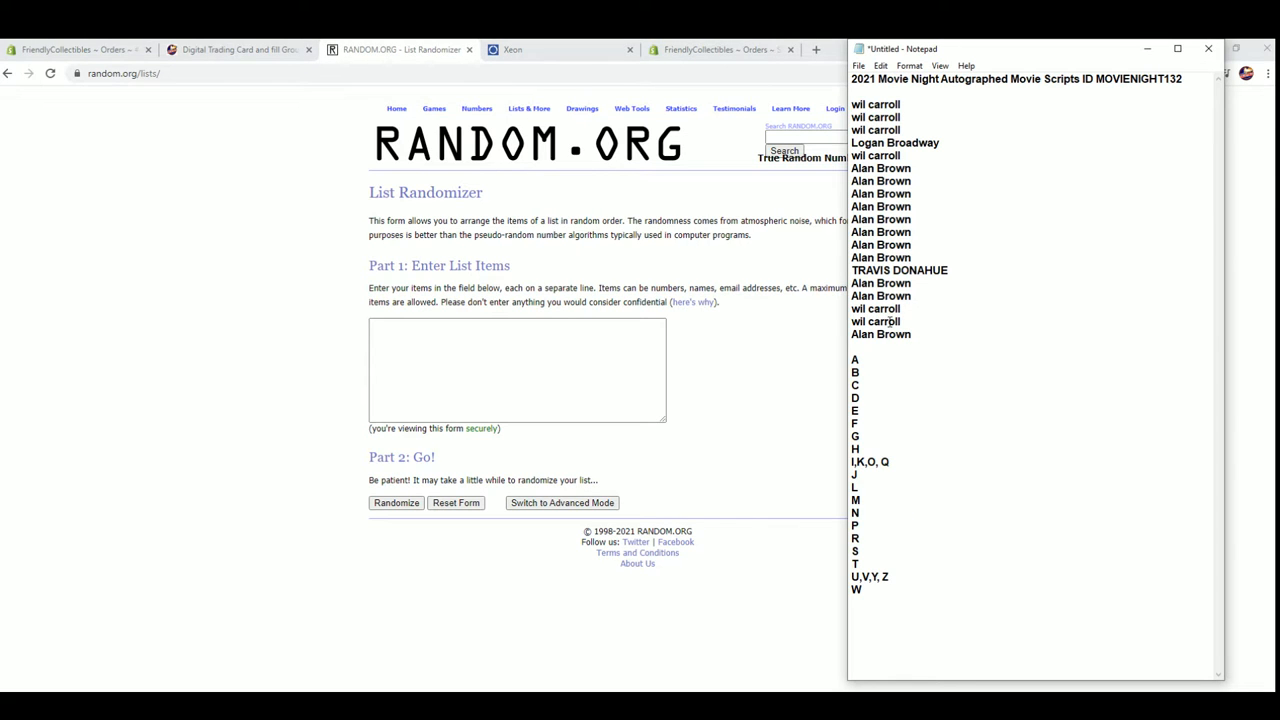
pyautogui.rightClick(876, 200)
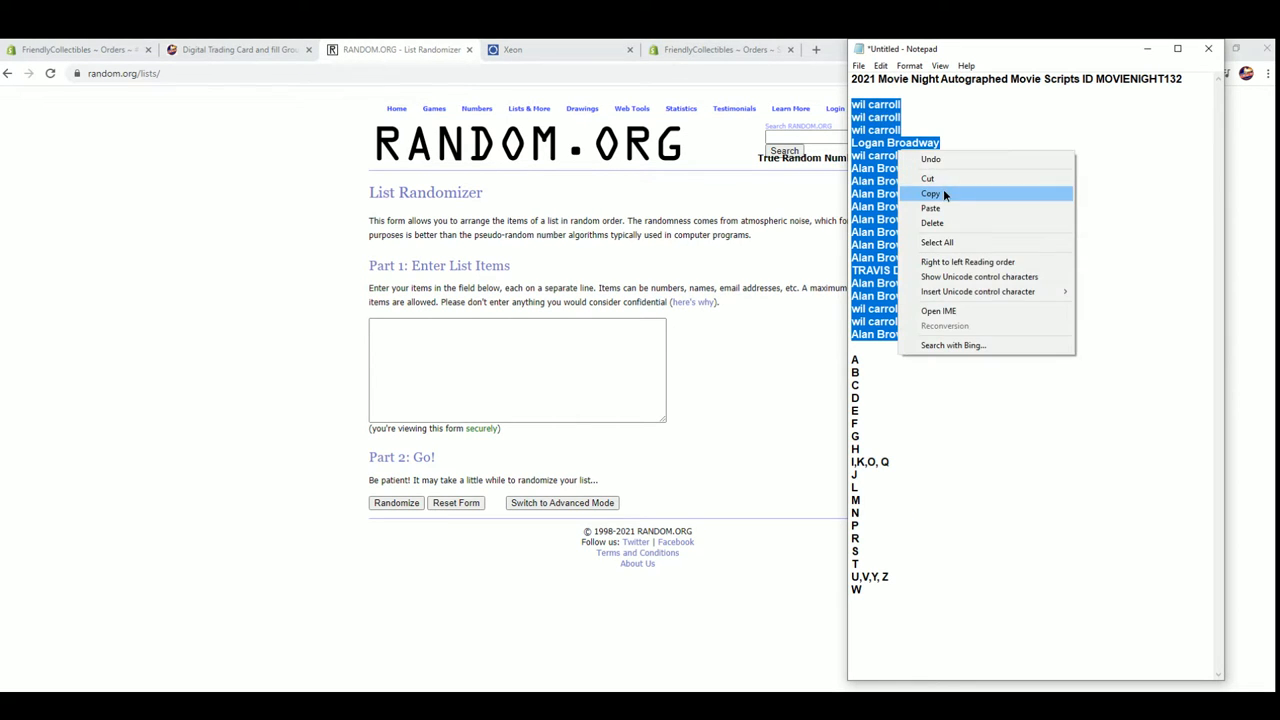
pyautogui.click(932, 192)
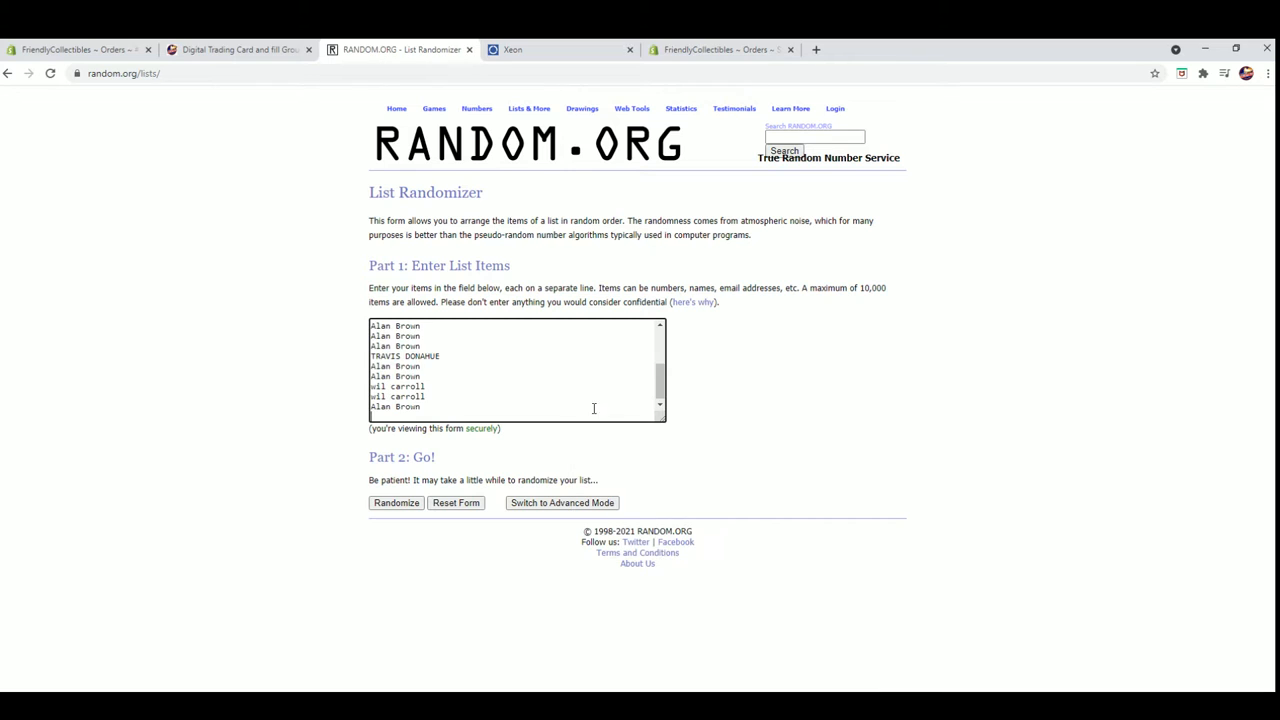
# Randomize the 19 owner names, reshuffle repeatedly, and paste the final order as plain text
pyautogui.click(396, 502)
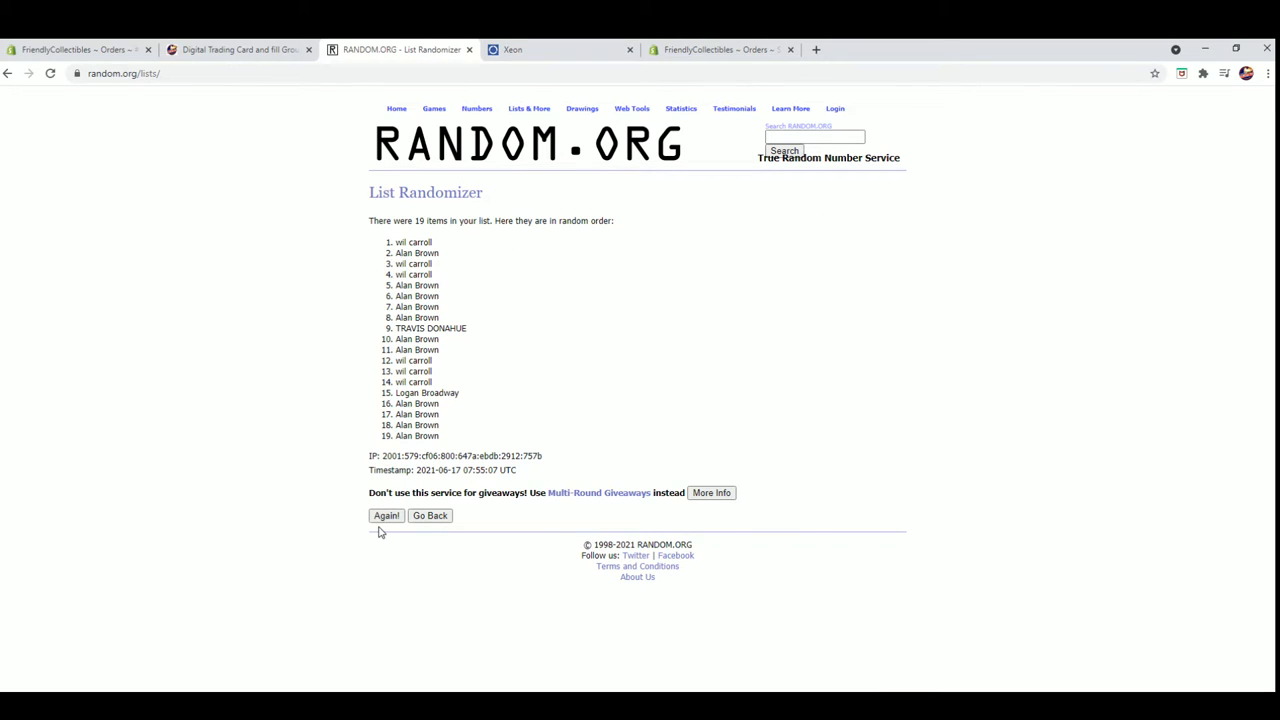
pyautogui.moveTo(1264, 90)
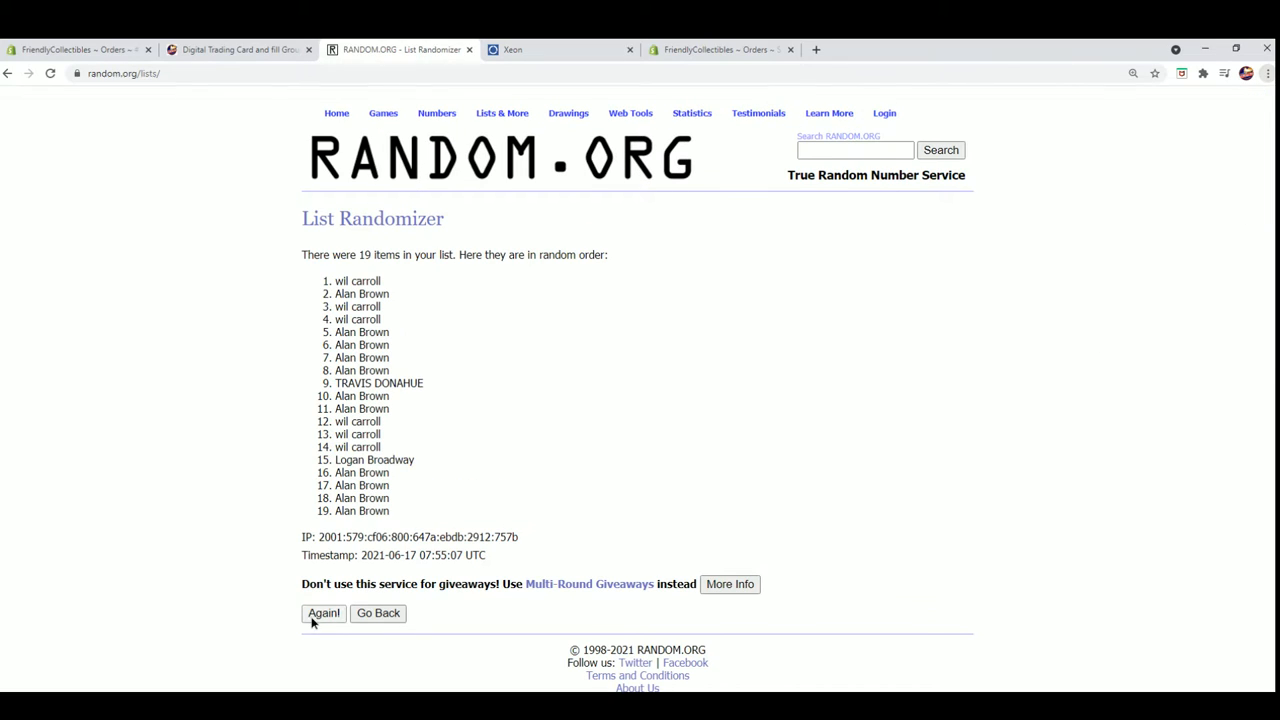
pyautogui.click(324, 612)
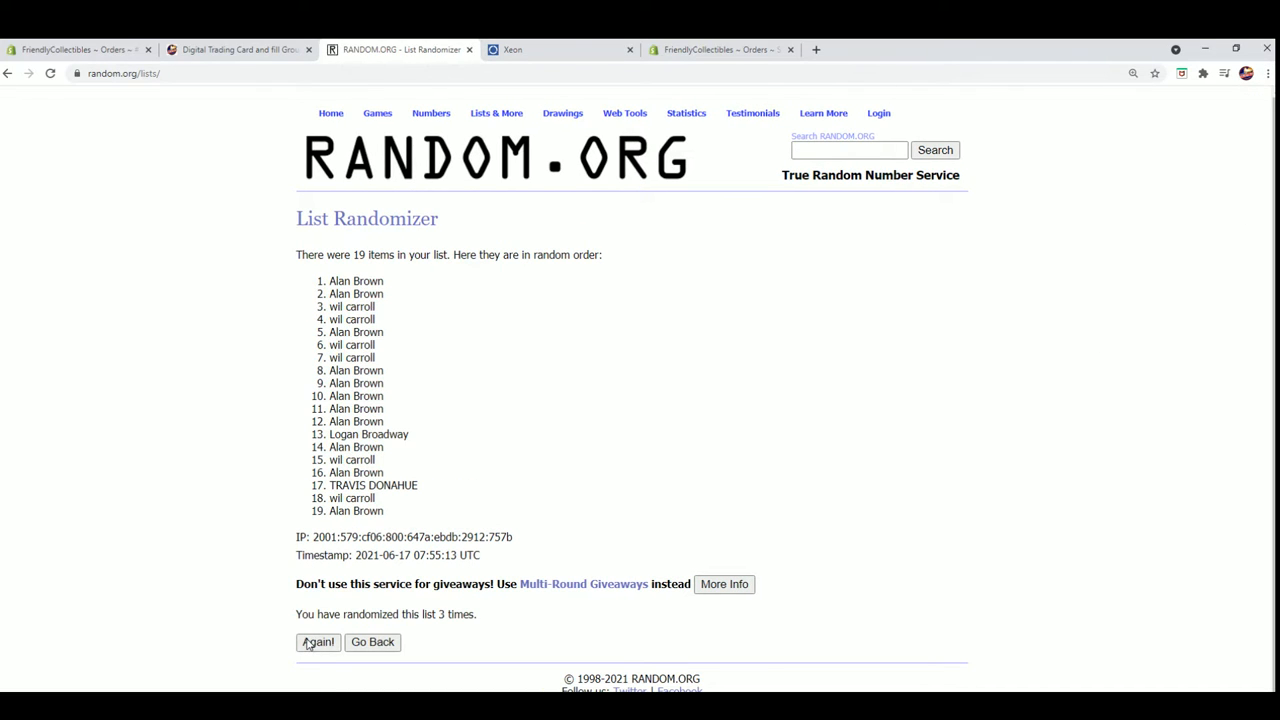
pyautogui.click(318, 642)
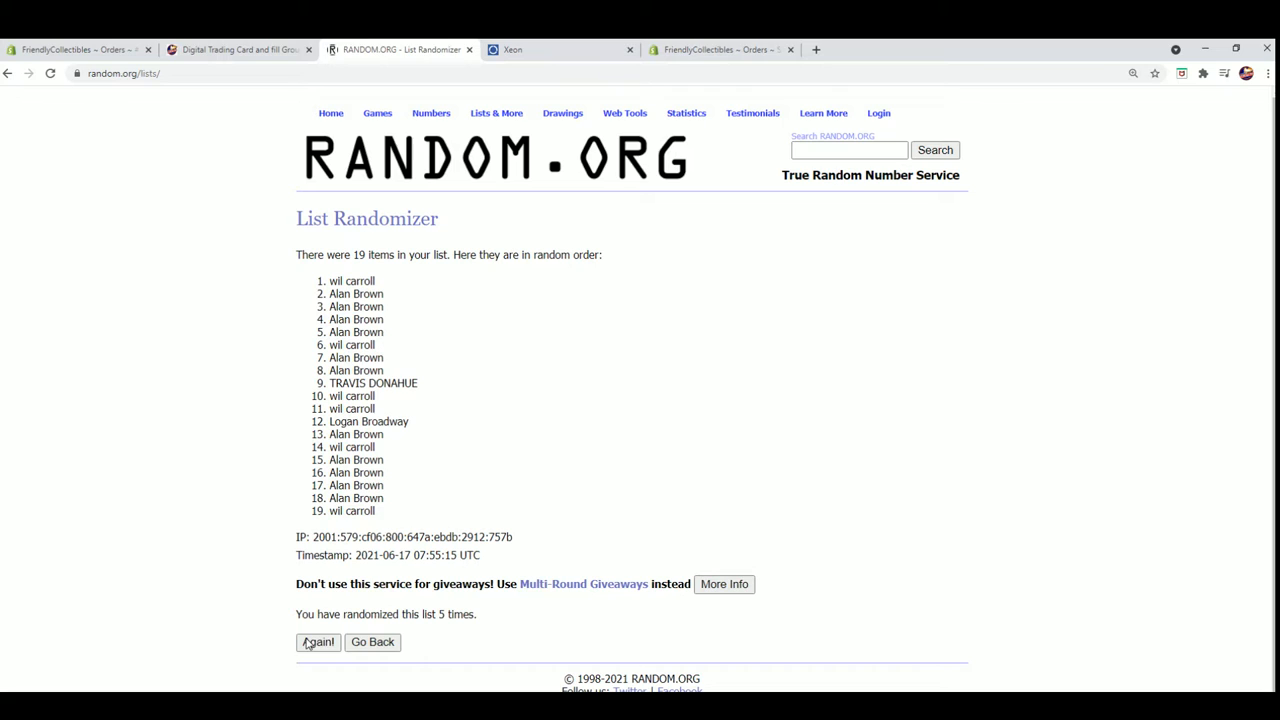
pyautogui.click(318, 642)
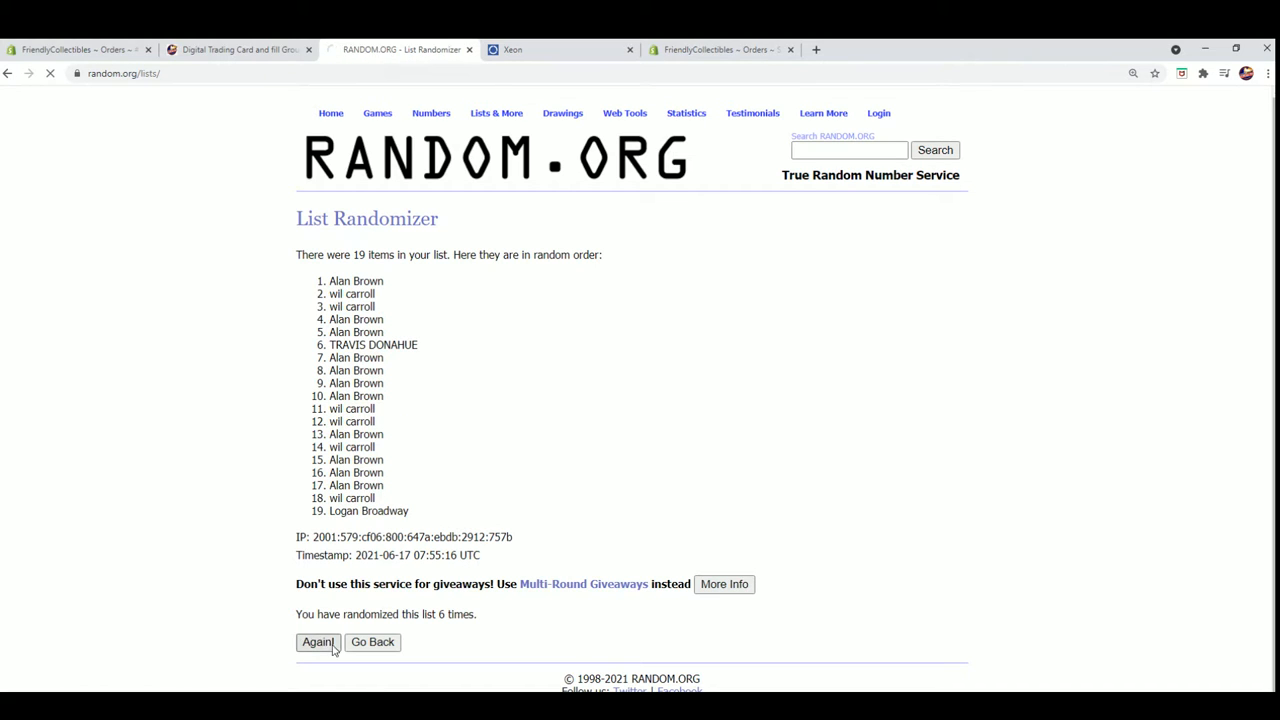
pyautogui.click(316, 642)
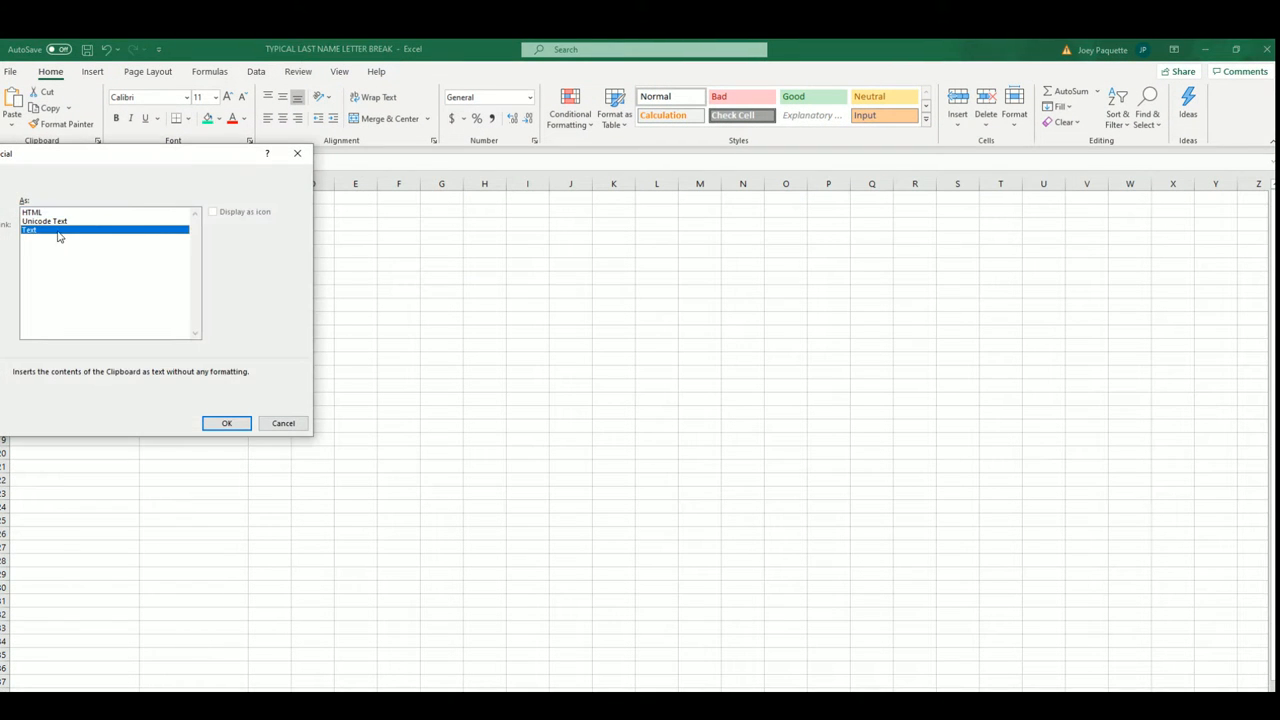
pyautogui.click(226, 424)
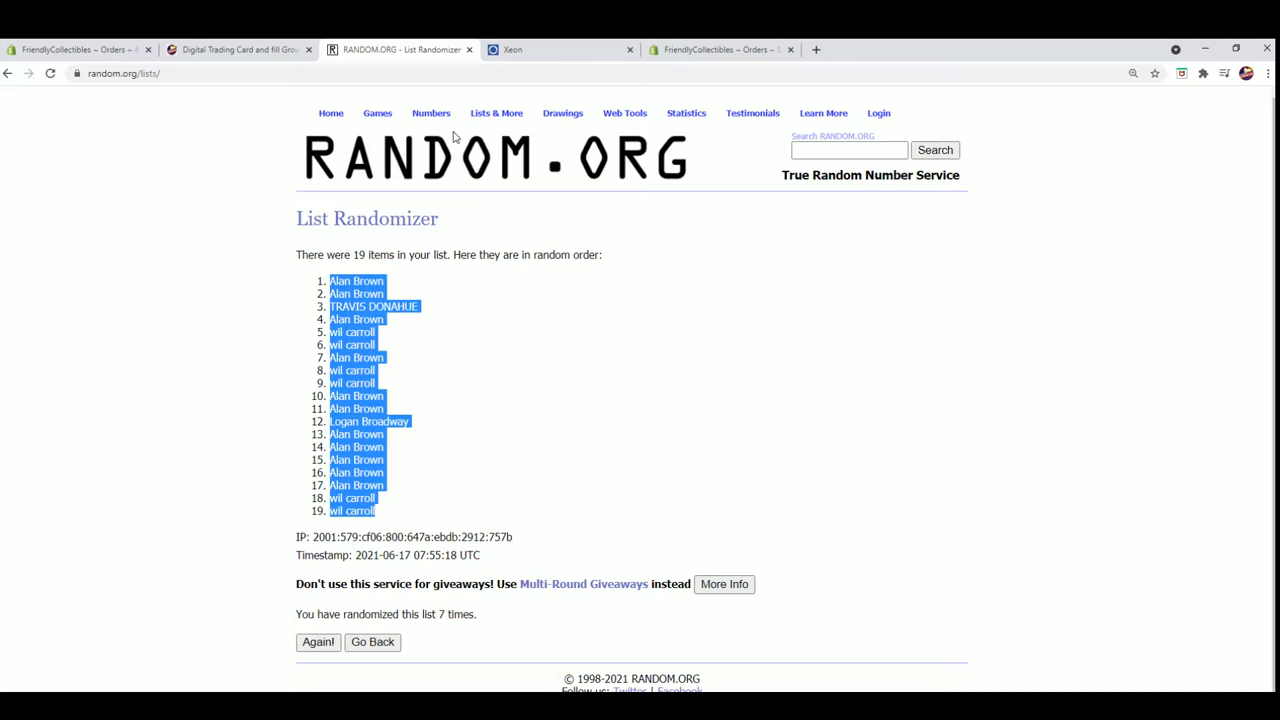
# Go back to the entry form to paste the letter-initial list from Notepad
pyautogui.click(372, 642)
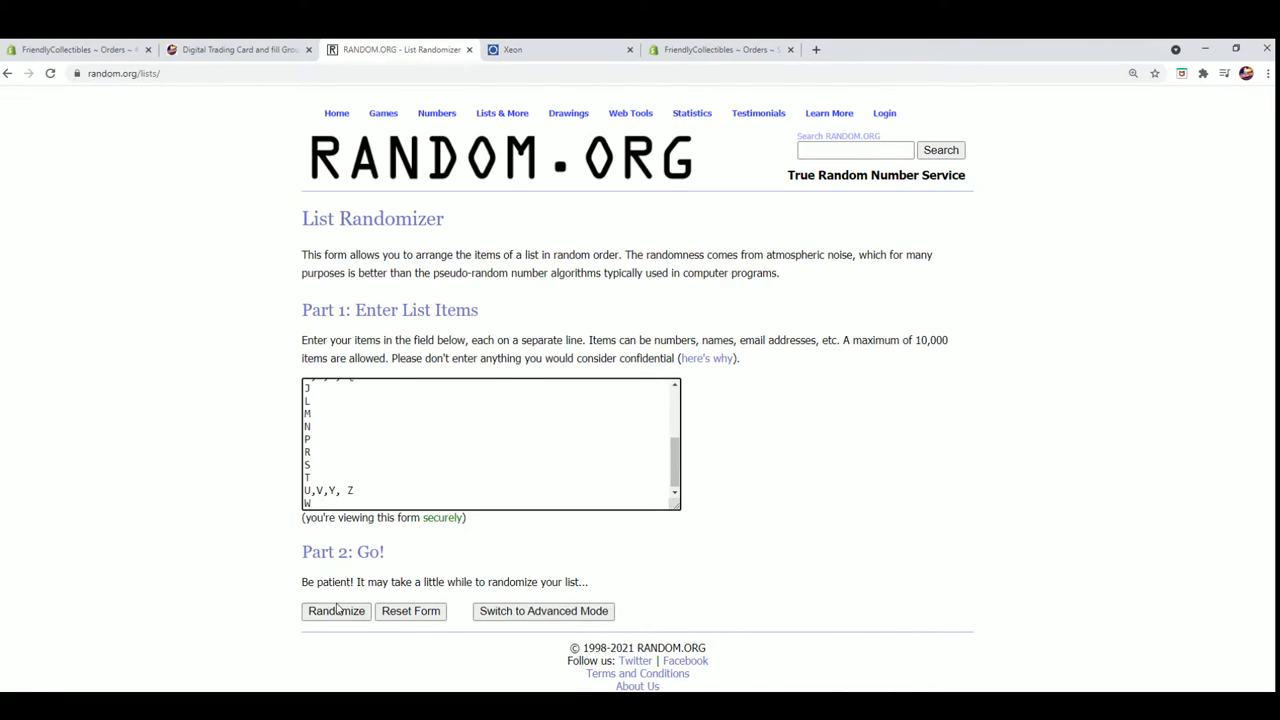
# Randomize the letter initials, reshuffle several times, and paste them as text beside the owner names in Excel
pyautogui.click(336, 612)
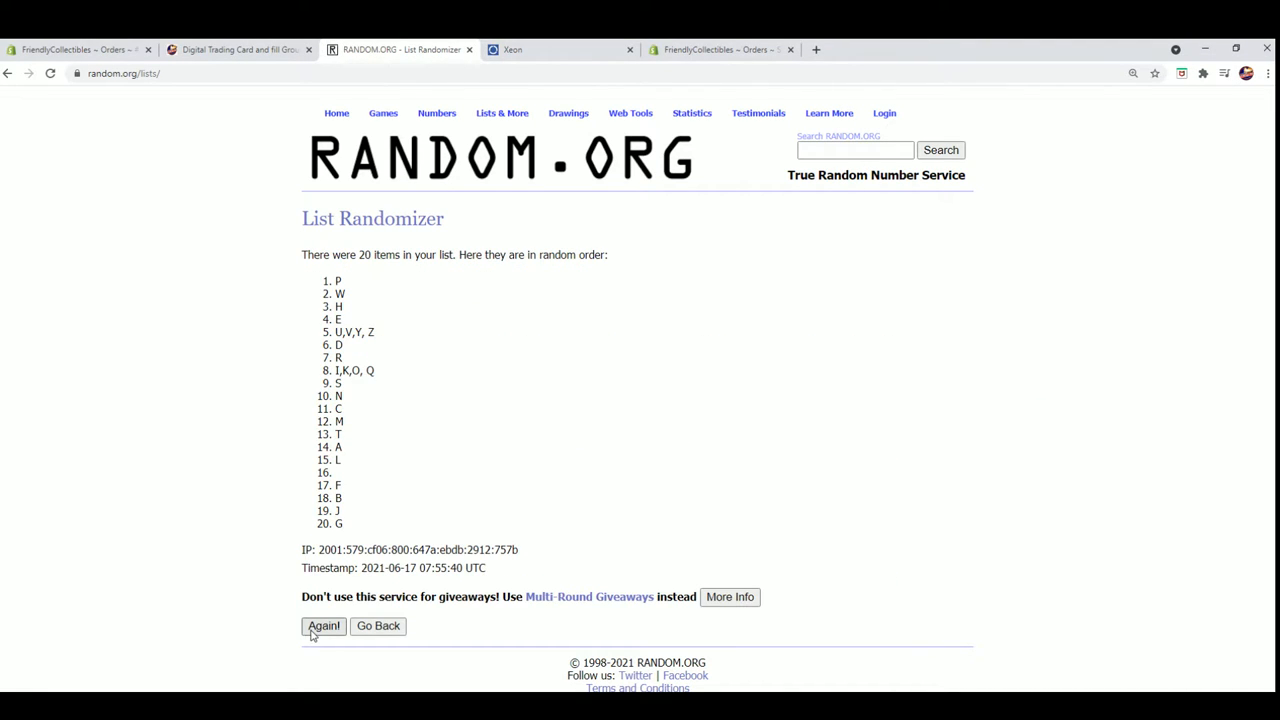
pyautogui.click(324, 624)
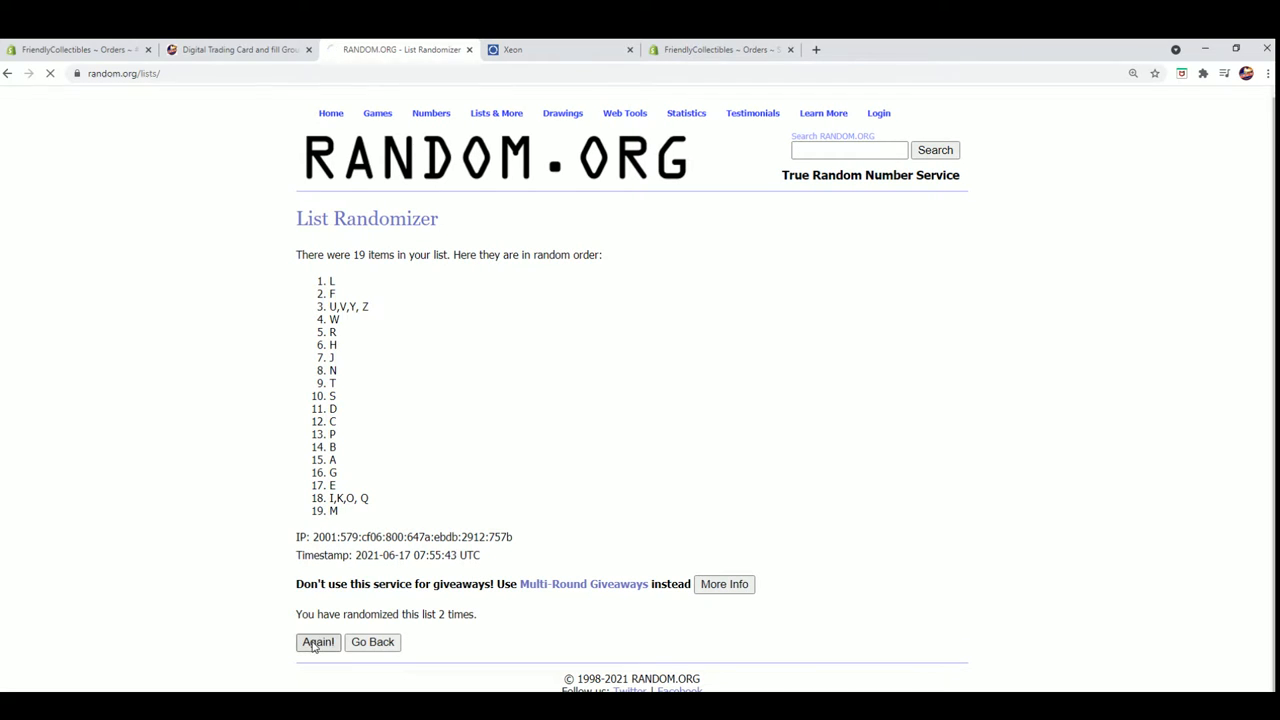
pyautogui.click(318, 642)
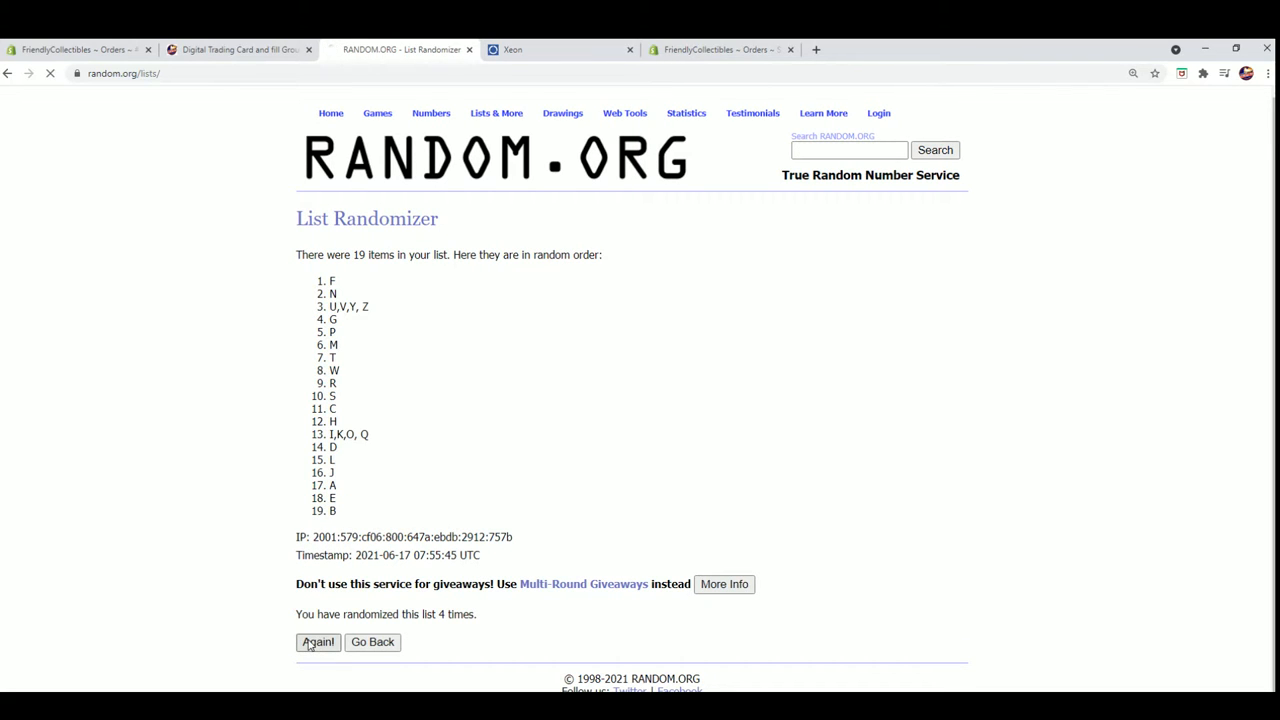
pyautogui.click(316, 640)
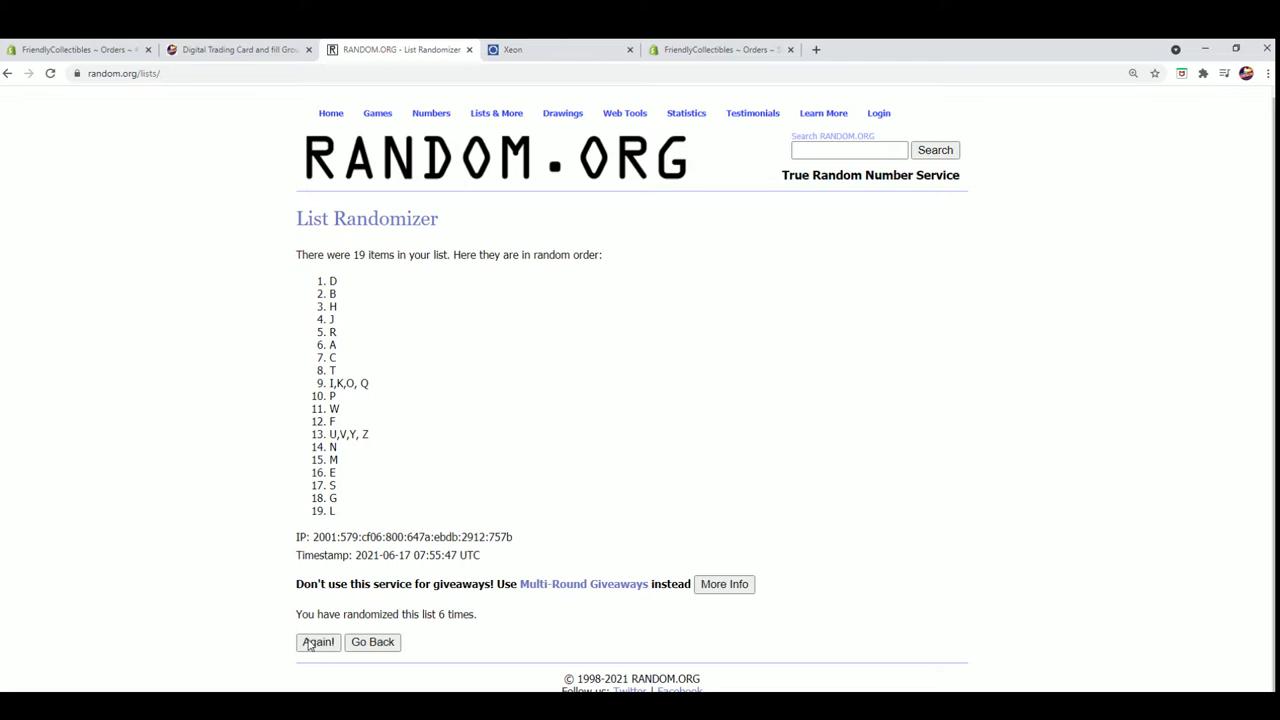
pyautogui.click(318, 640)
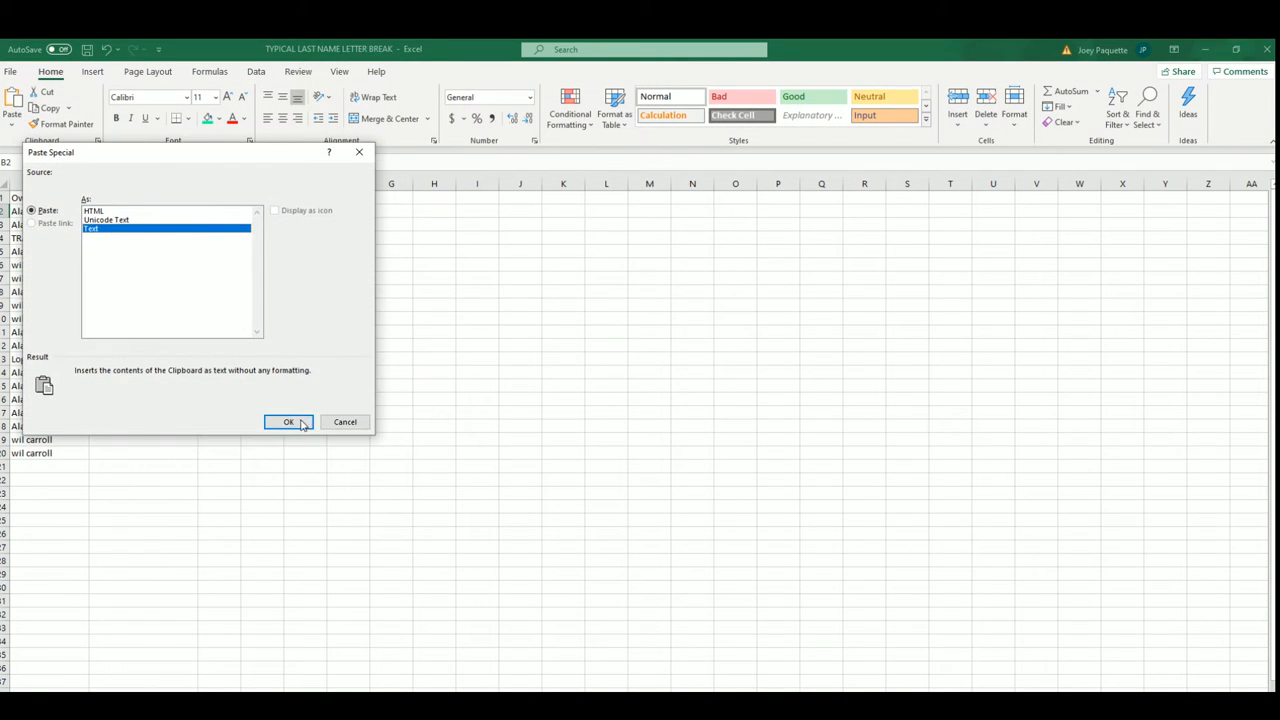
pyautogui.click(288, 420)
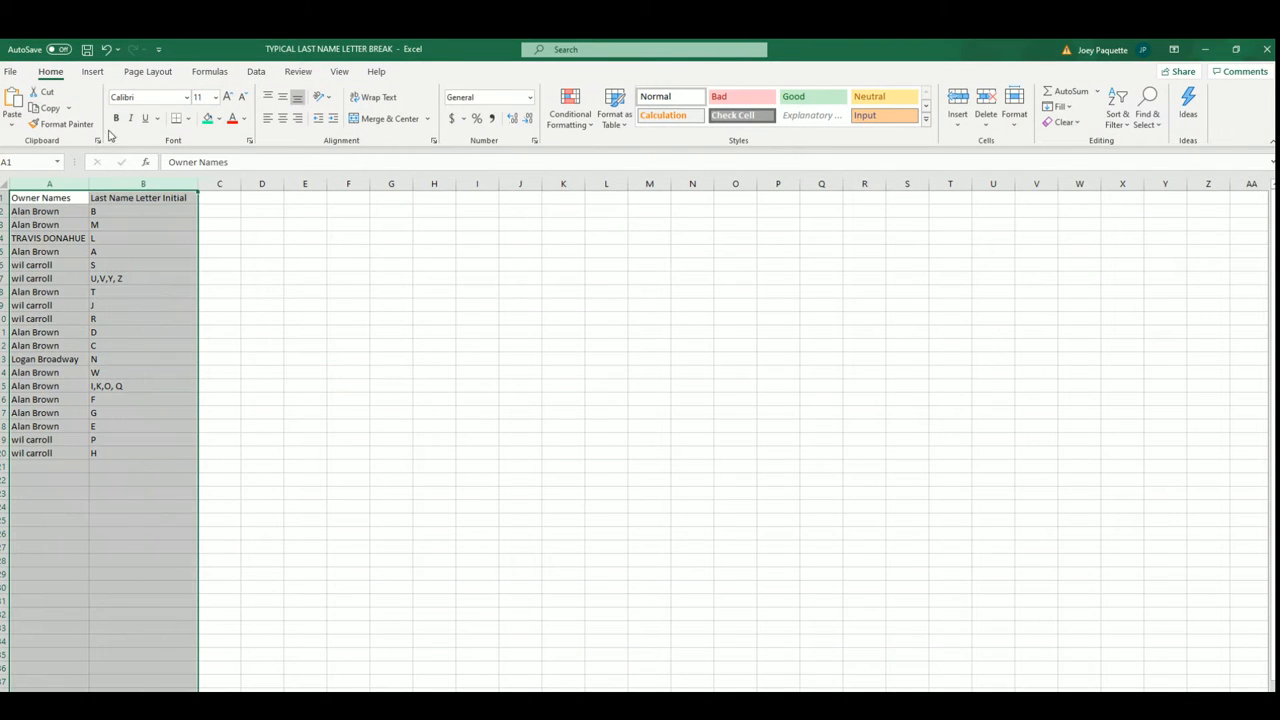
pyautogui.click(304, 252)
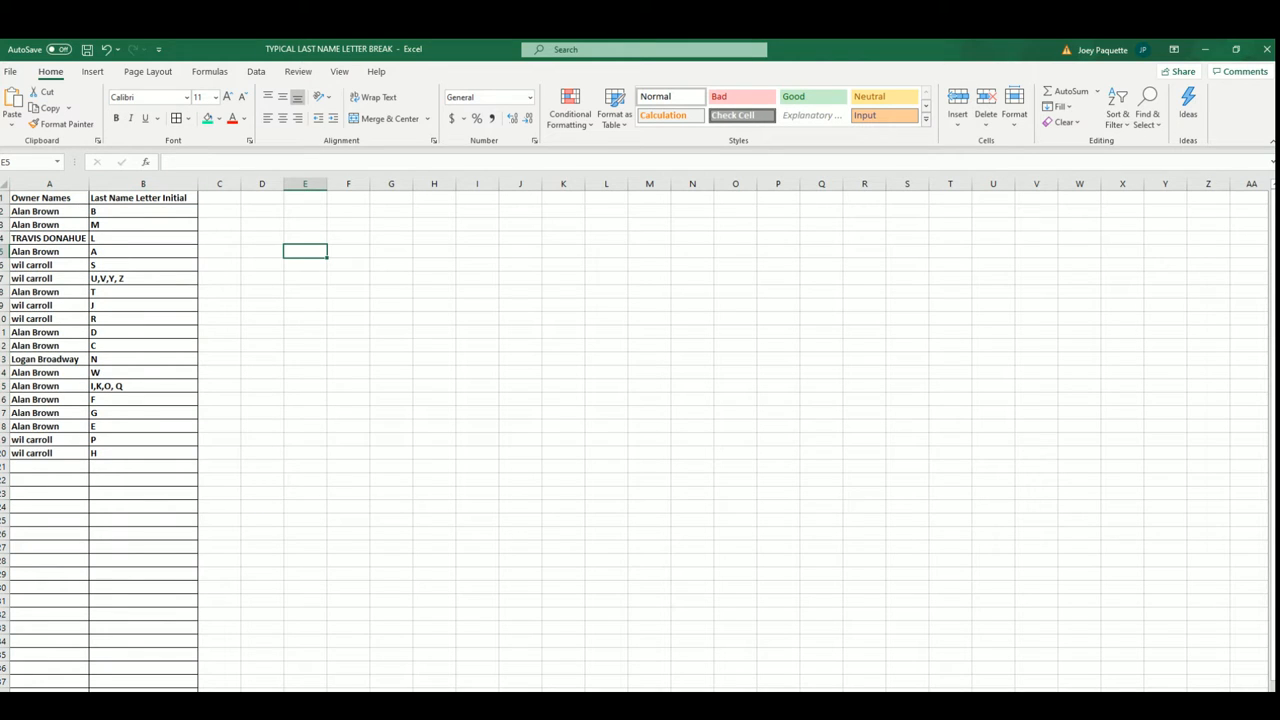